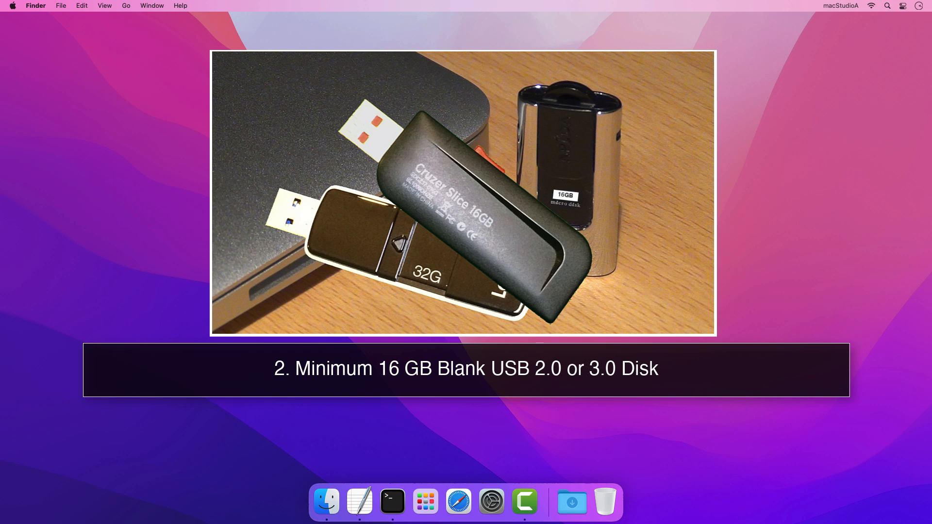
Check Applications for Install macOS Monterey, then launch TextEdit from the Dock.
{"action": "left_click", "coordinate": [327, 502]}
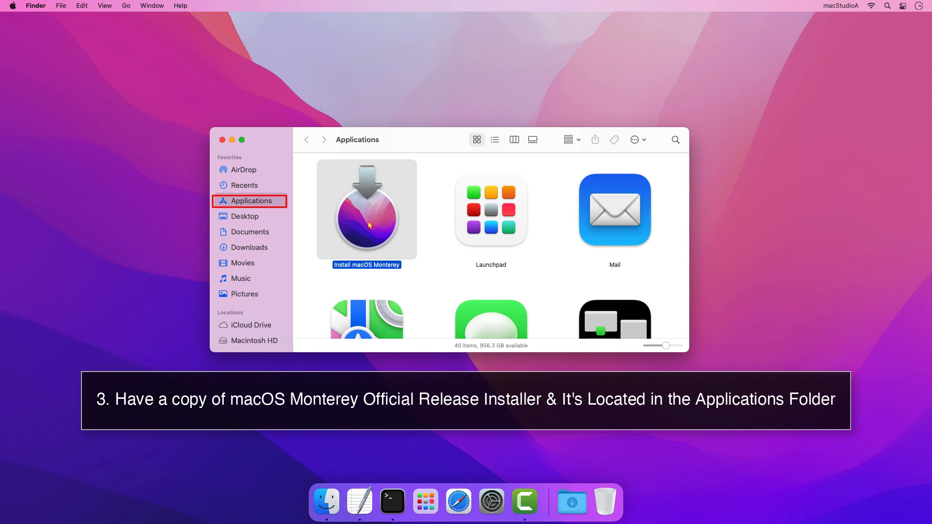
{"action": "left_click", "coordinate": [231, 140]}
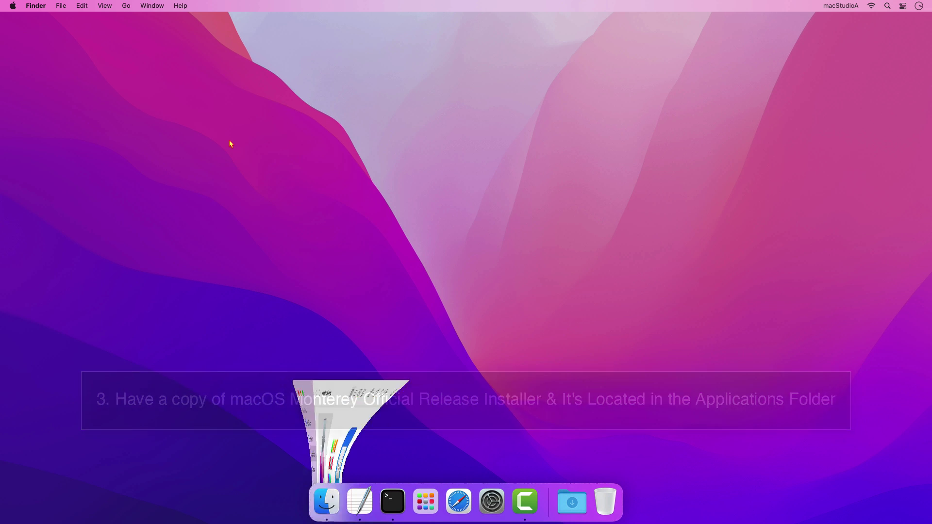
Create a new blank TextEdit document and make it plain text.
{"action": "left_click", "coordinate": [359, 500]}
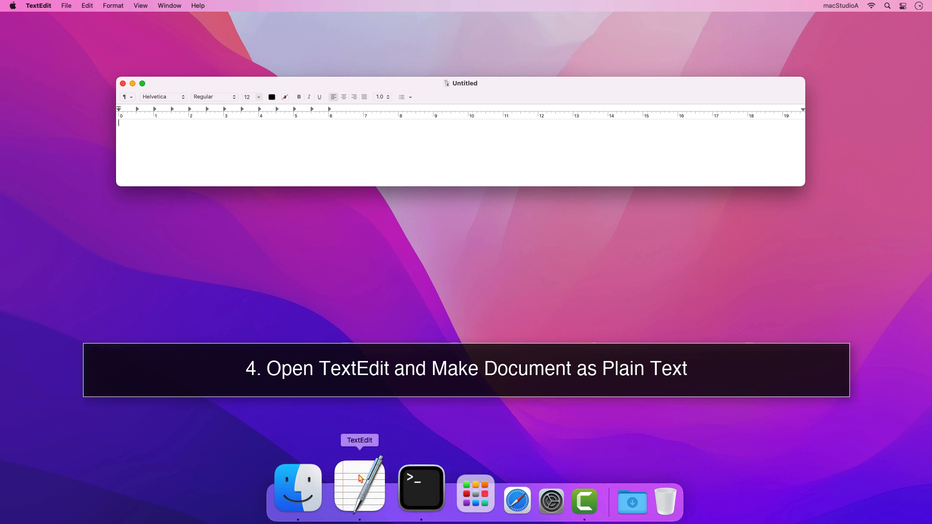
{"action": "left_click", "coordinate": [112, 5]}
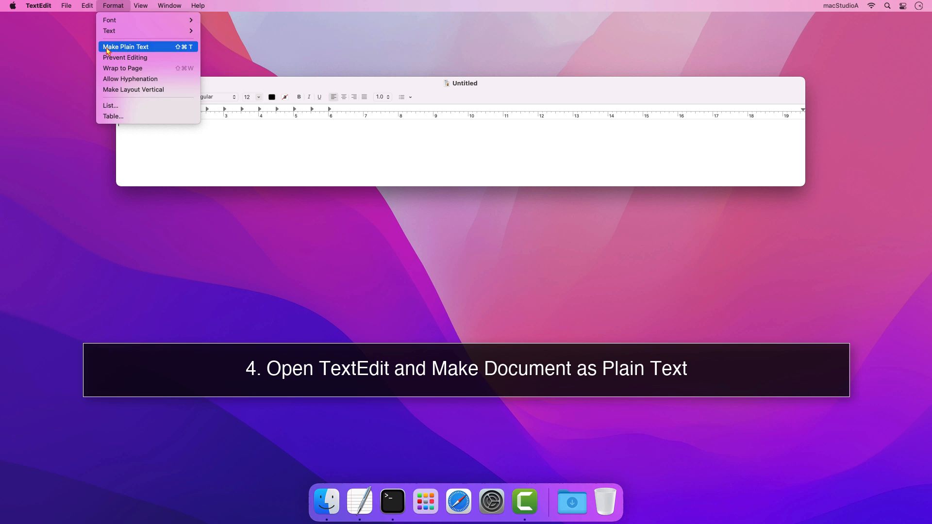
{"action": "left_click", "coordinate": [126, 47]}
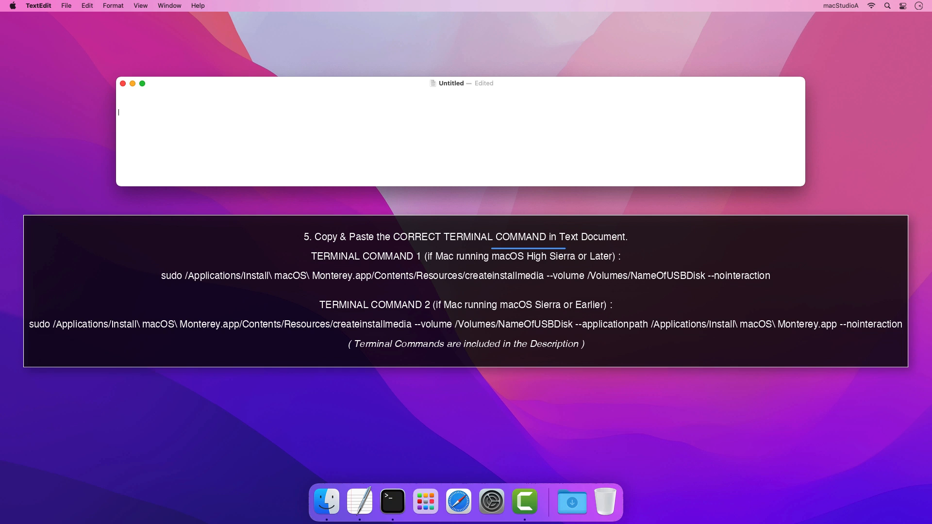
Enter the sudo createinstallmedia command for Install macOS Monterey.app into the document.
{"action": "left_click_drag", "start_coordinate": [491, 256], "coordinate": [613, 256]}
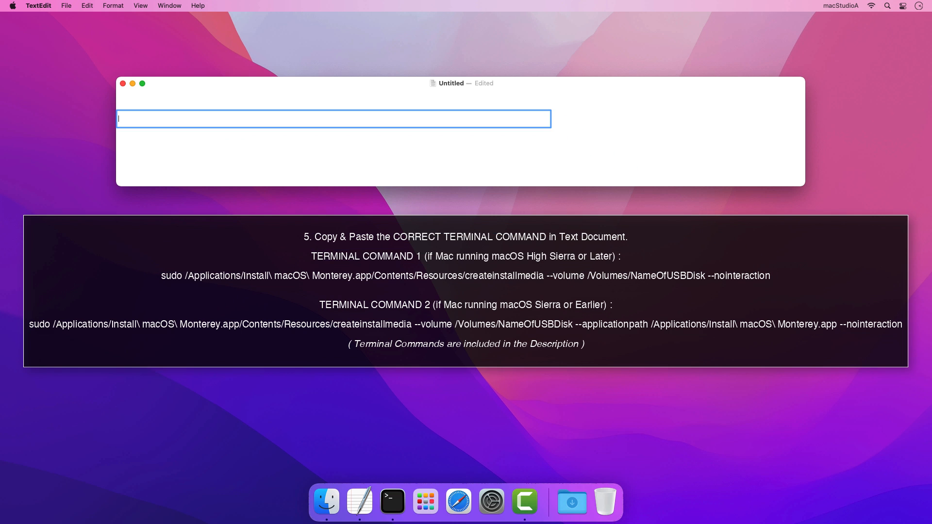
{"action": "type", "text": "sudo /Applications/Install\\ macOS\\ Monterey.app/Contents/Resources/createinstallmedia --volume /Volumes/NameOfUSBDisk --nointeraction"}
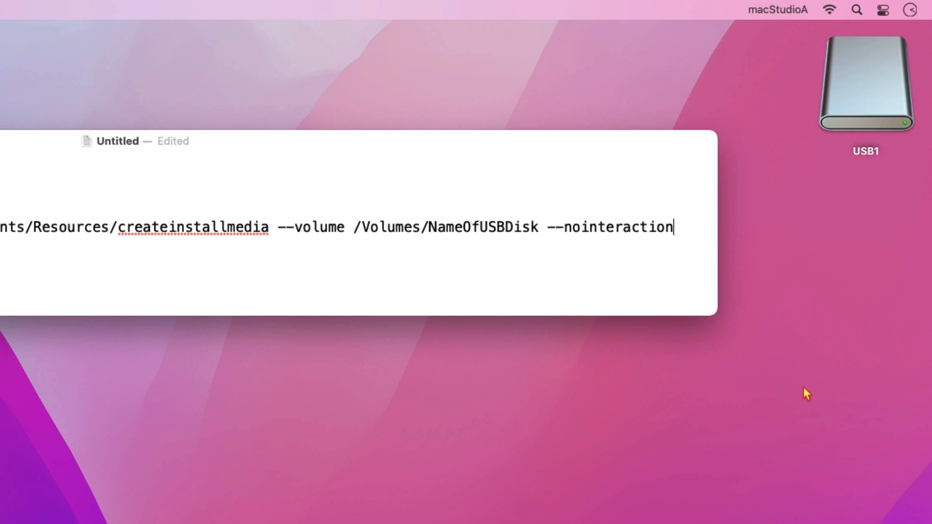
Select the USB1 disk's name on the desktop to copy it for the placeholder.
{"action": "left_click", "coordinate": [866, 151]}
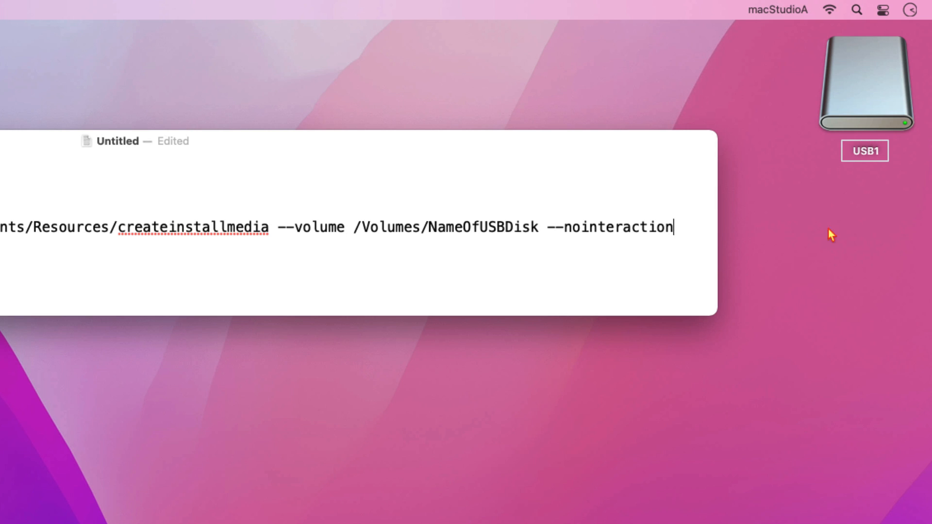
{"action": "left_click", "coordinate": [864, 82]}
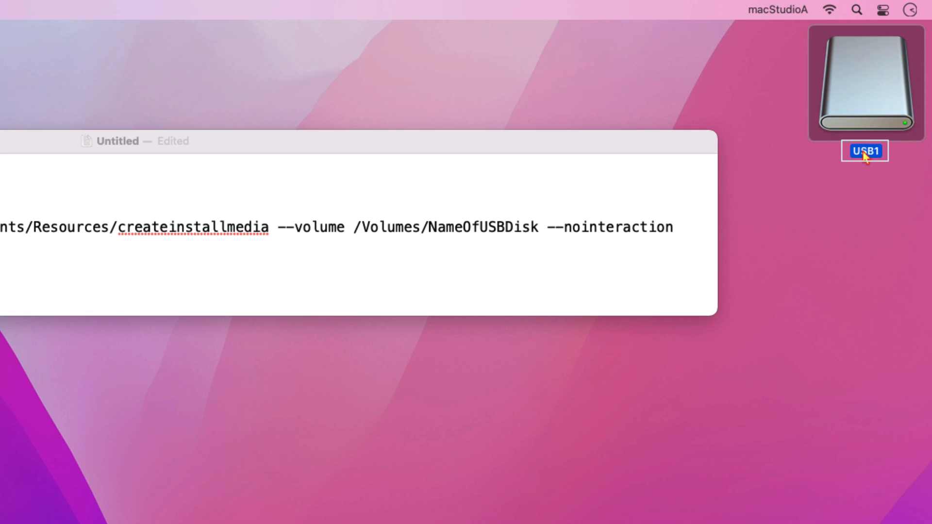
{"action": "left_click", "coordinate": [428, 227]}
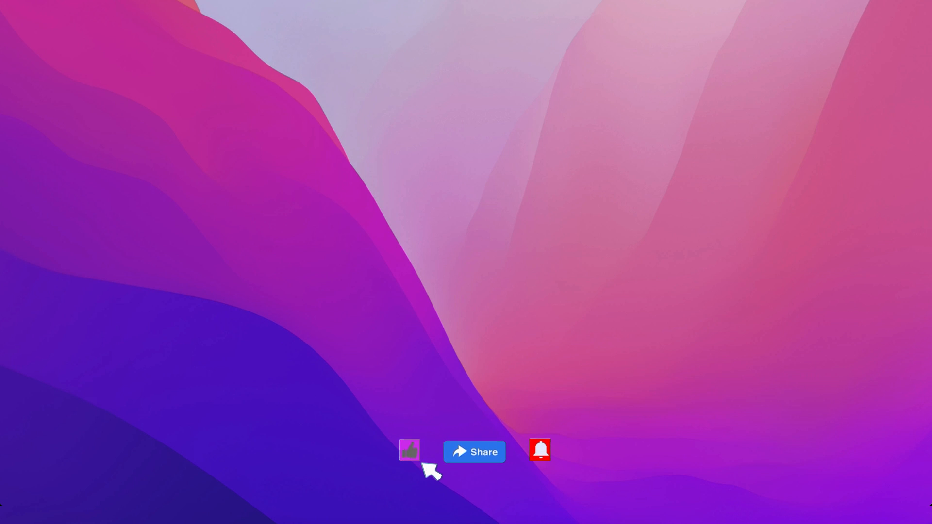
{"action": "mouse_move", "coordinate": [555, 471]}
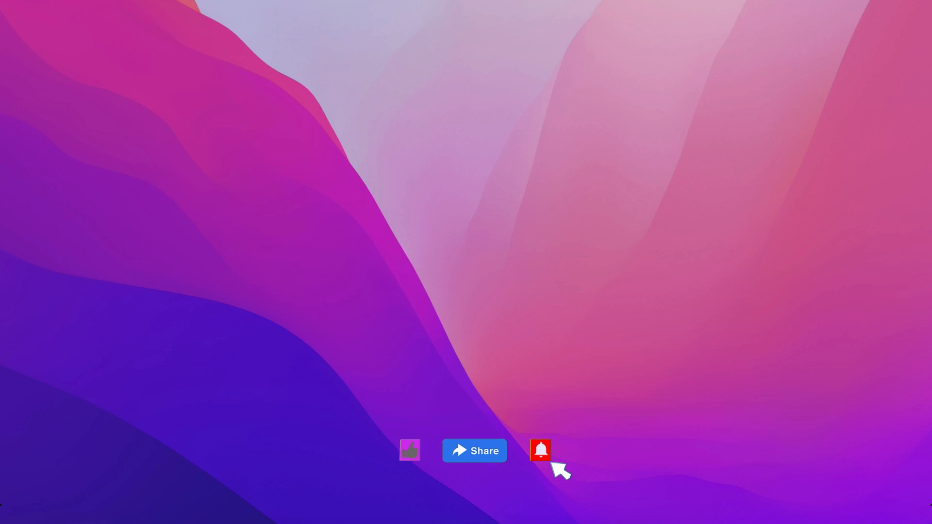